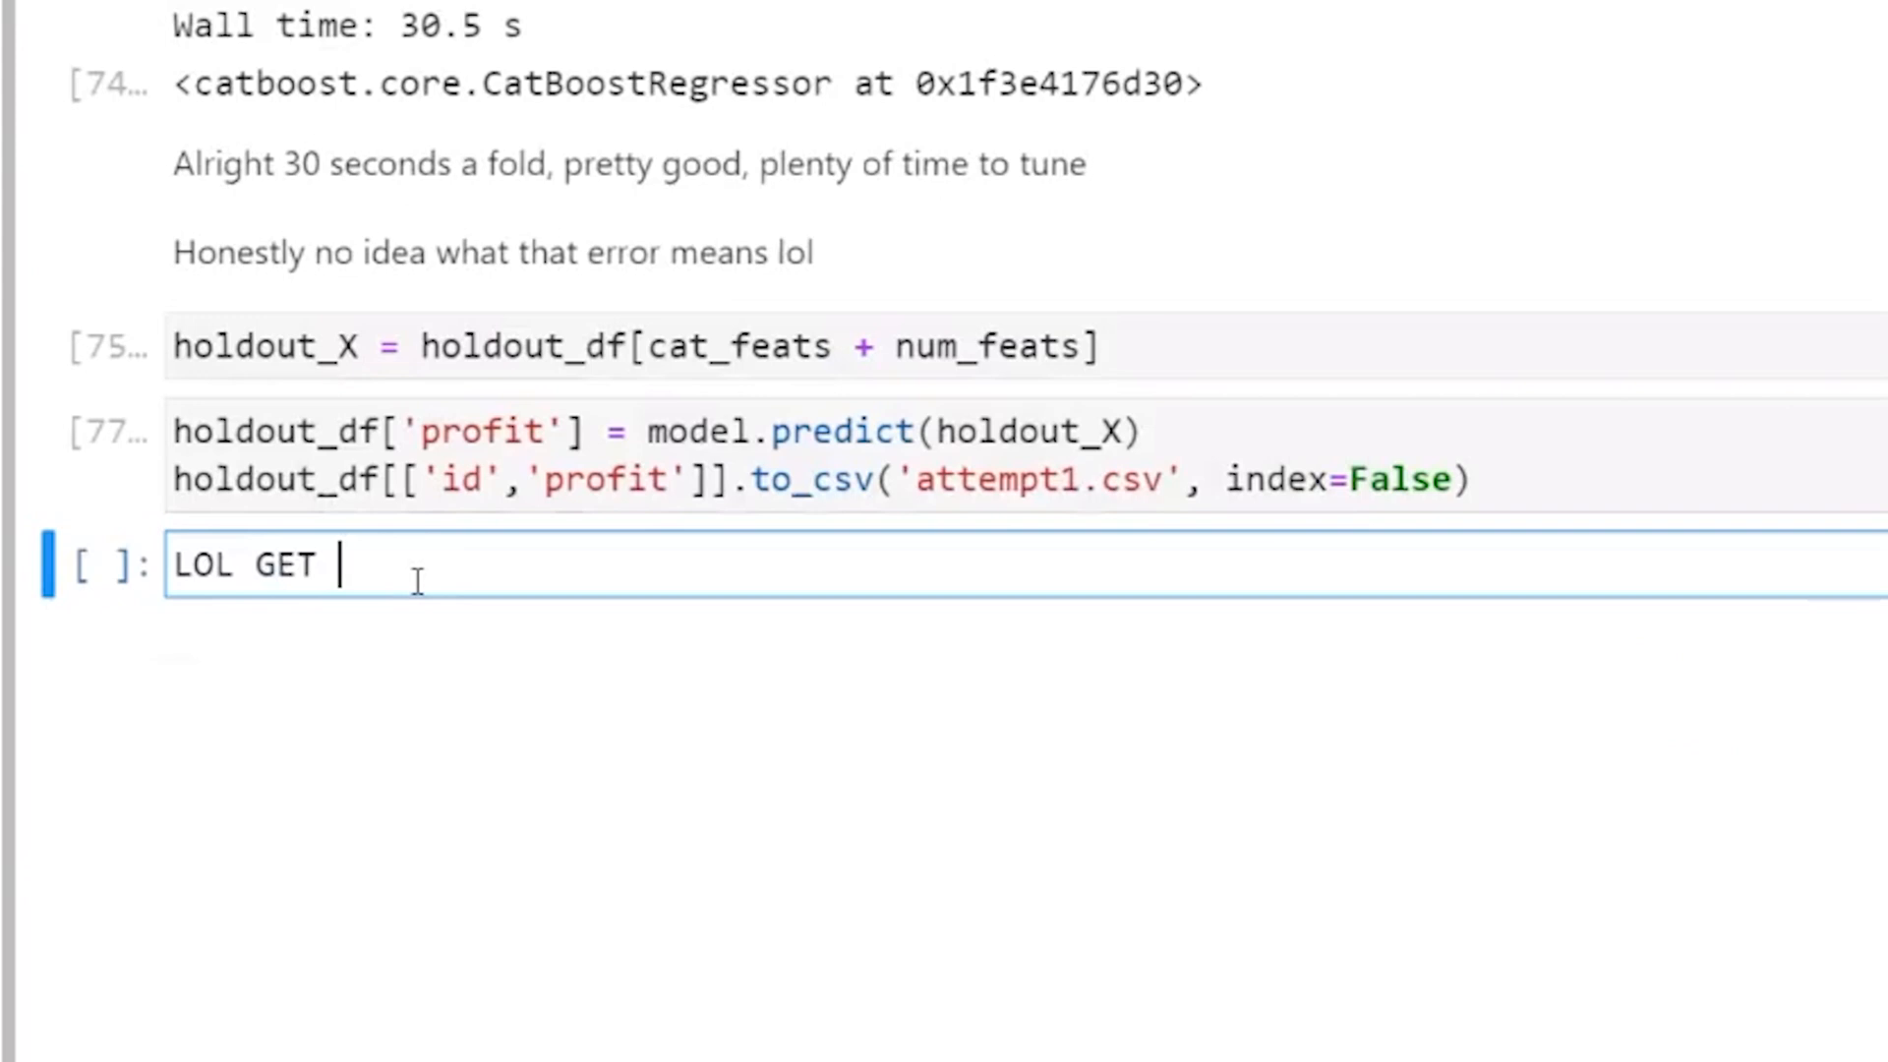
Complete the new cell so it reads 'LOL GET OWNED LOSERS' below the attempt1.csv export.
text(OWNED LOSERS)
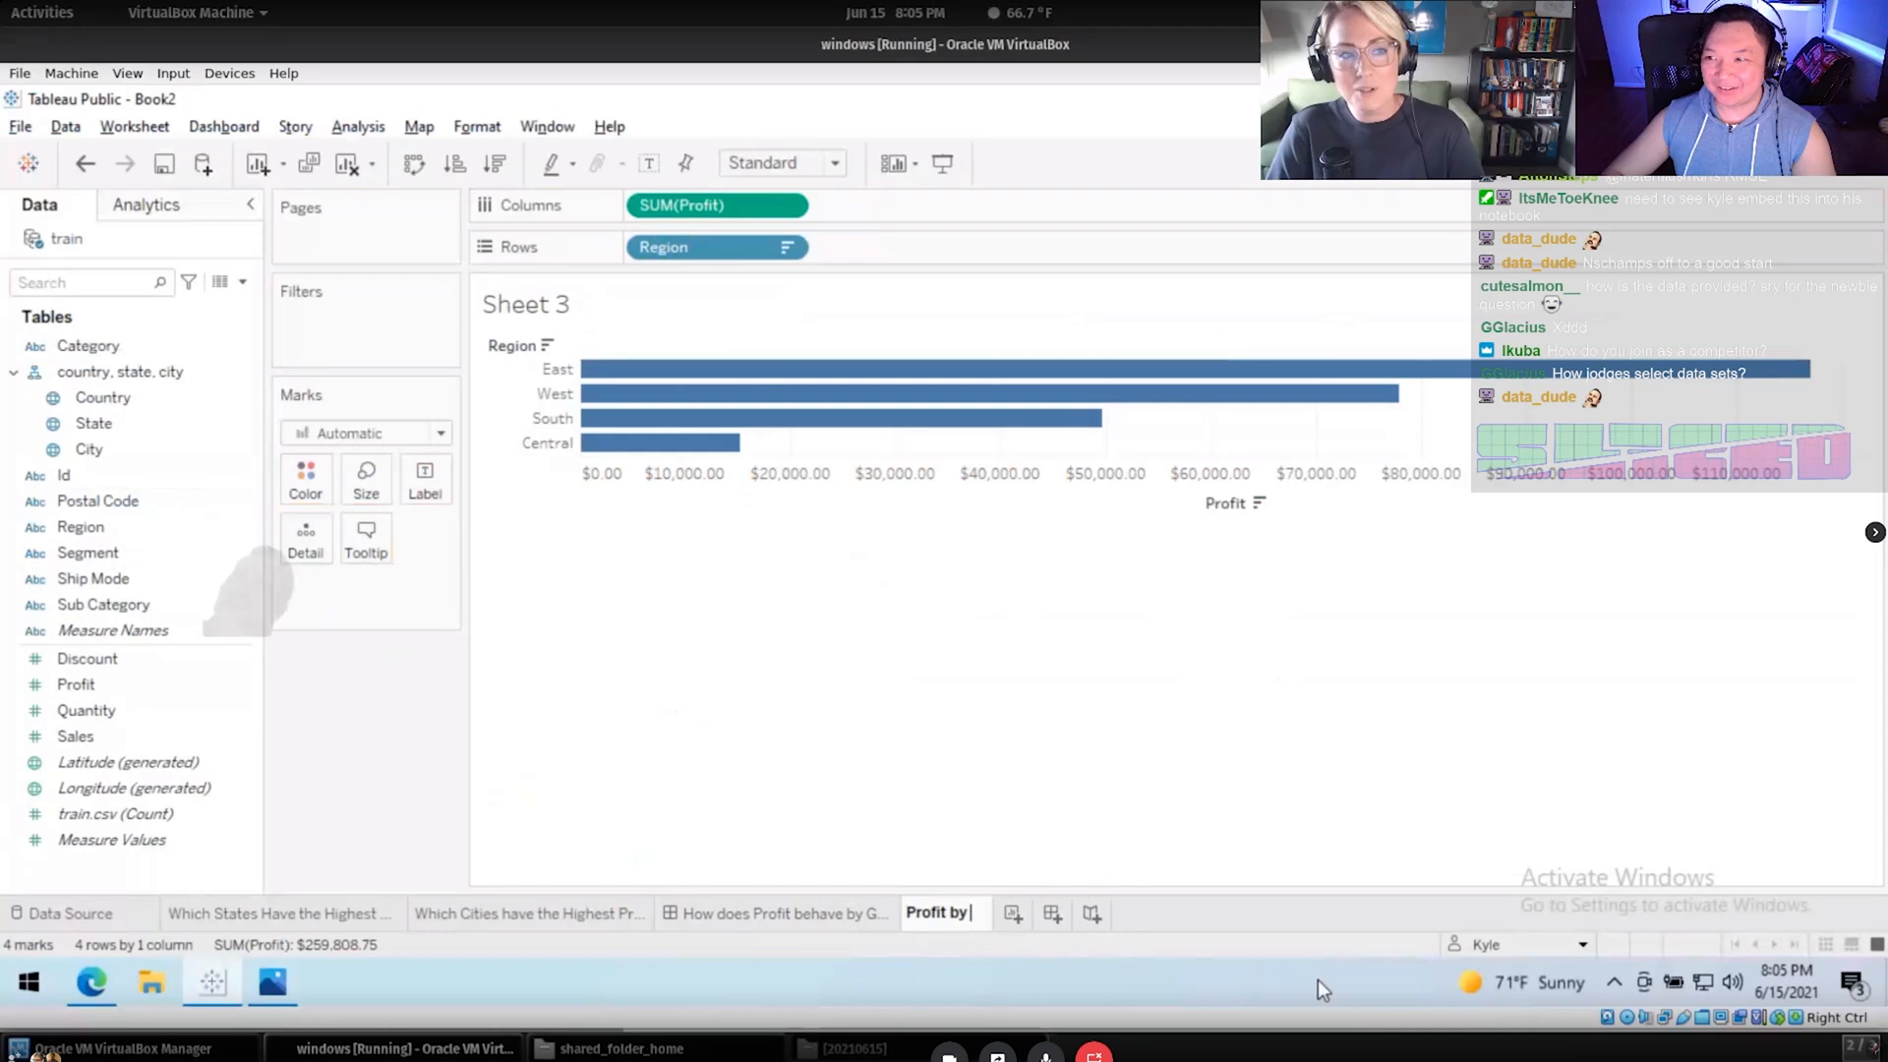
Rename the bar-chart sheet to 'Profit by Region' and confirm the new name.
text(Regio)
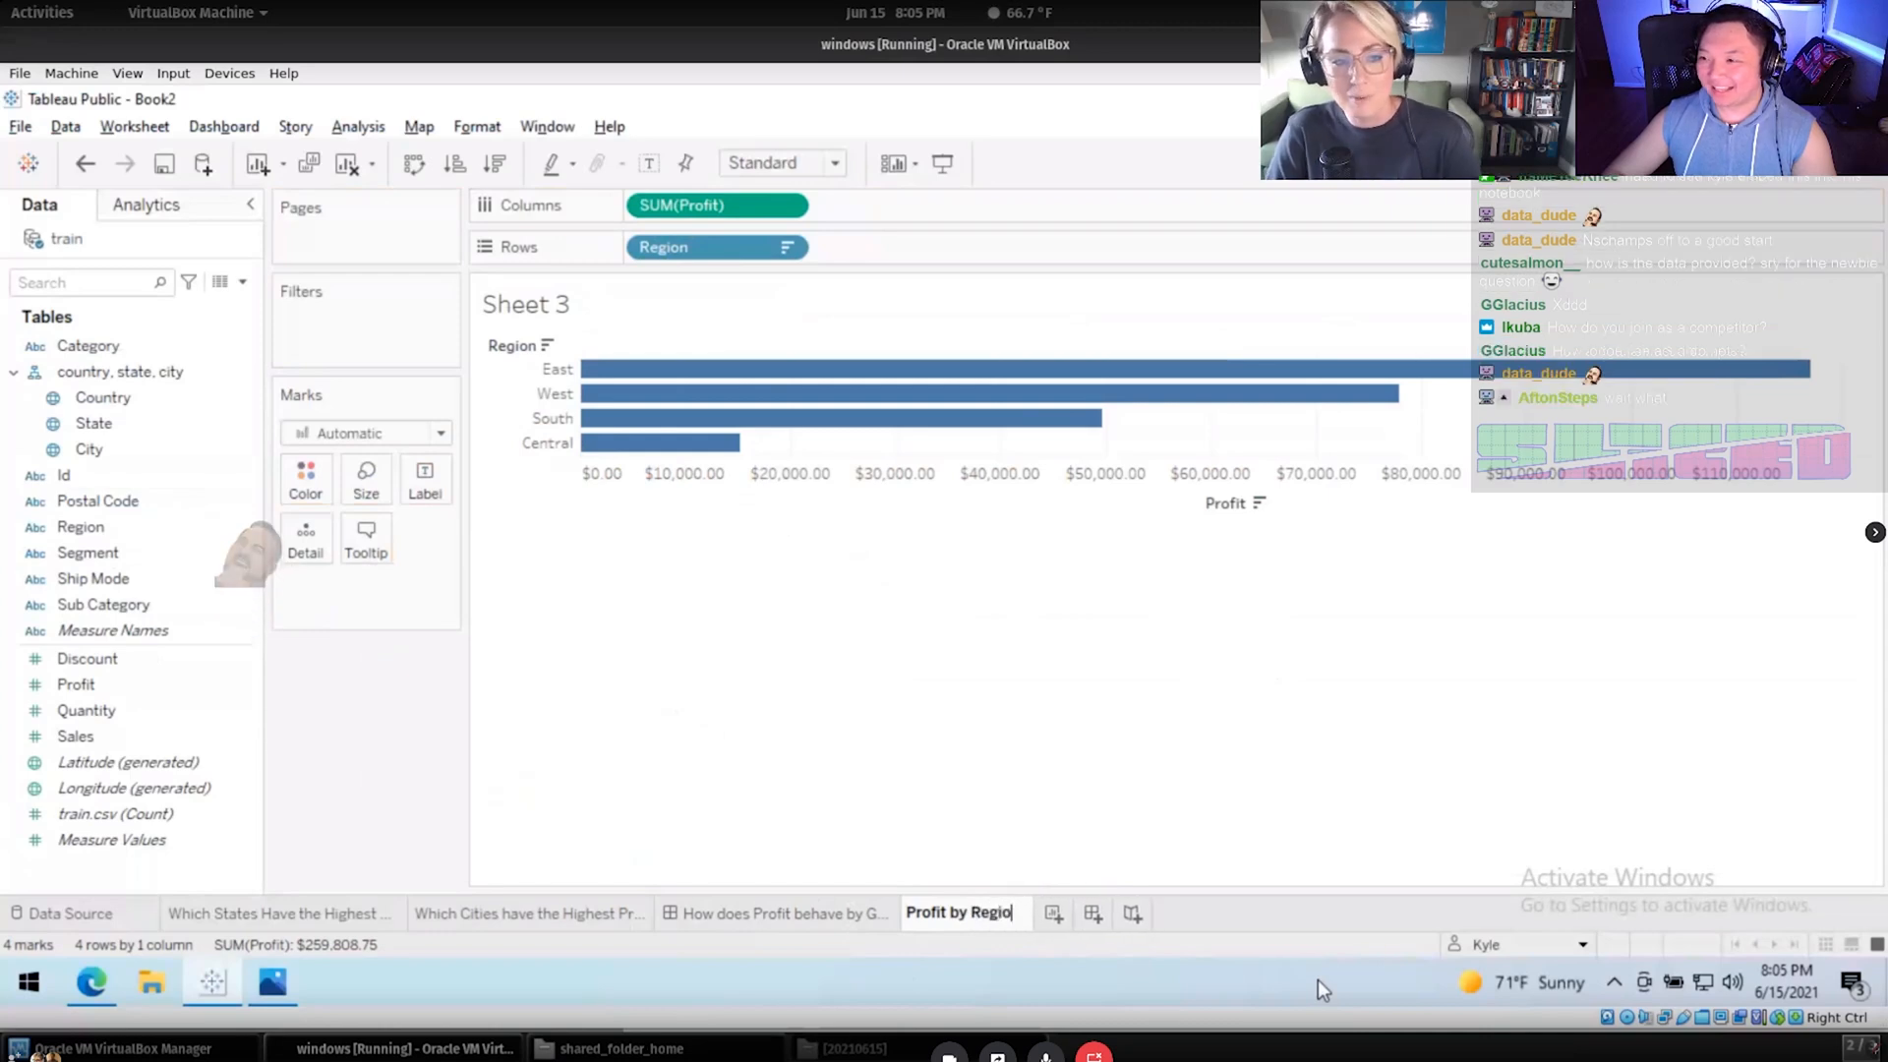
click(133, 126)
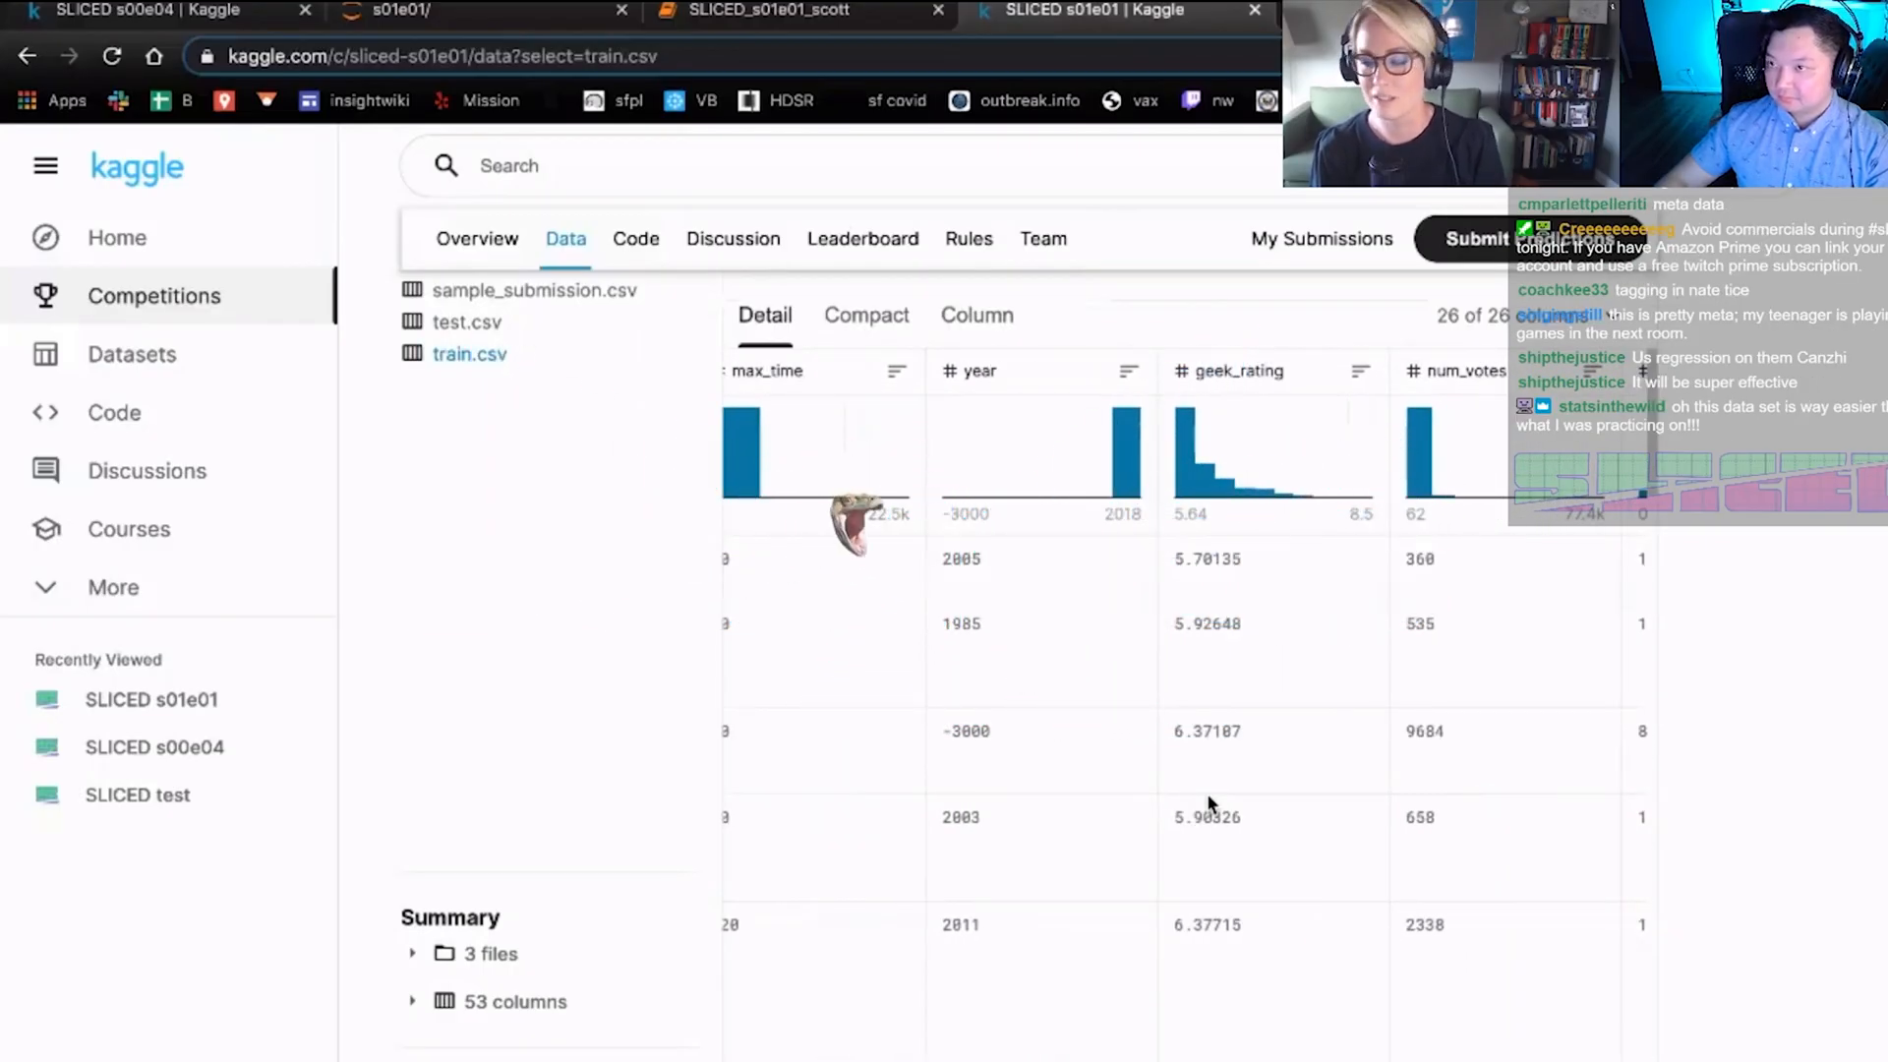
click(862, 237)
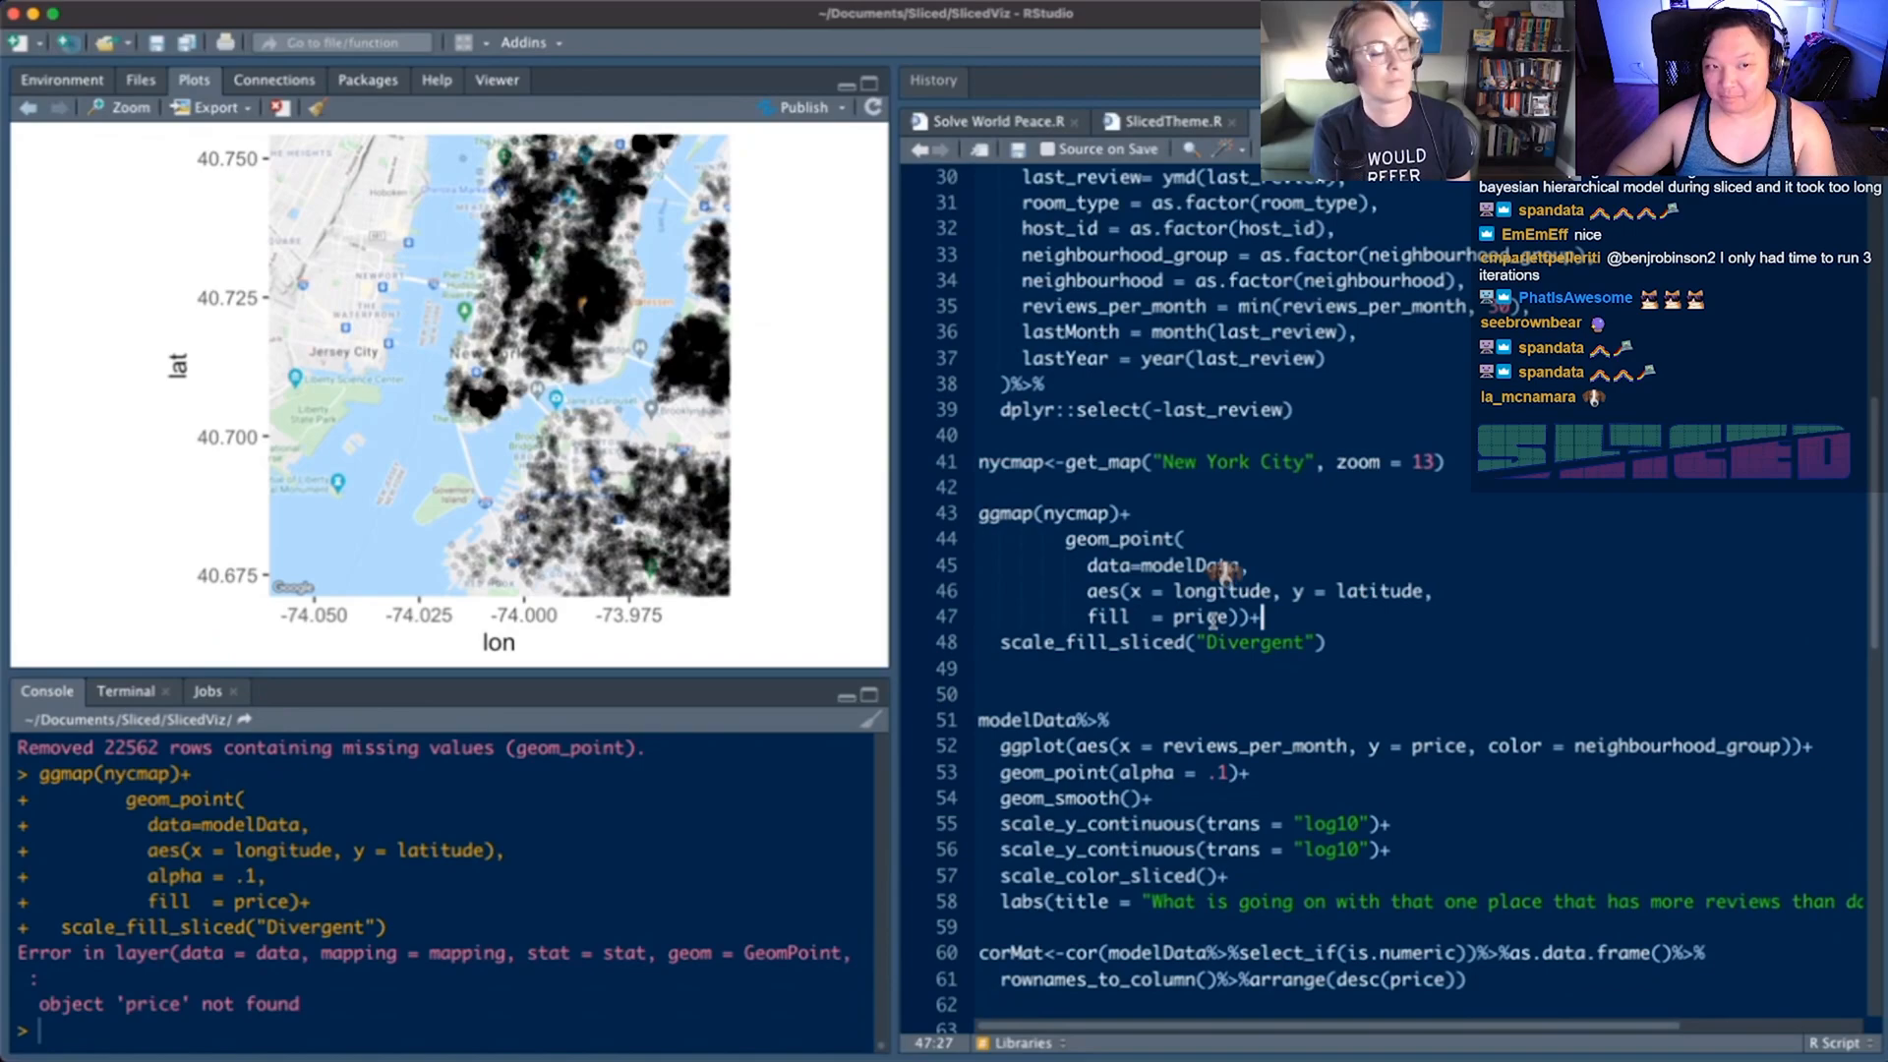
Add alpha = .1 to the geom_point call so the NYC map points plot semi-transparent.
text(,alpha = .1,)
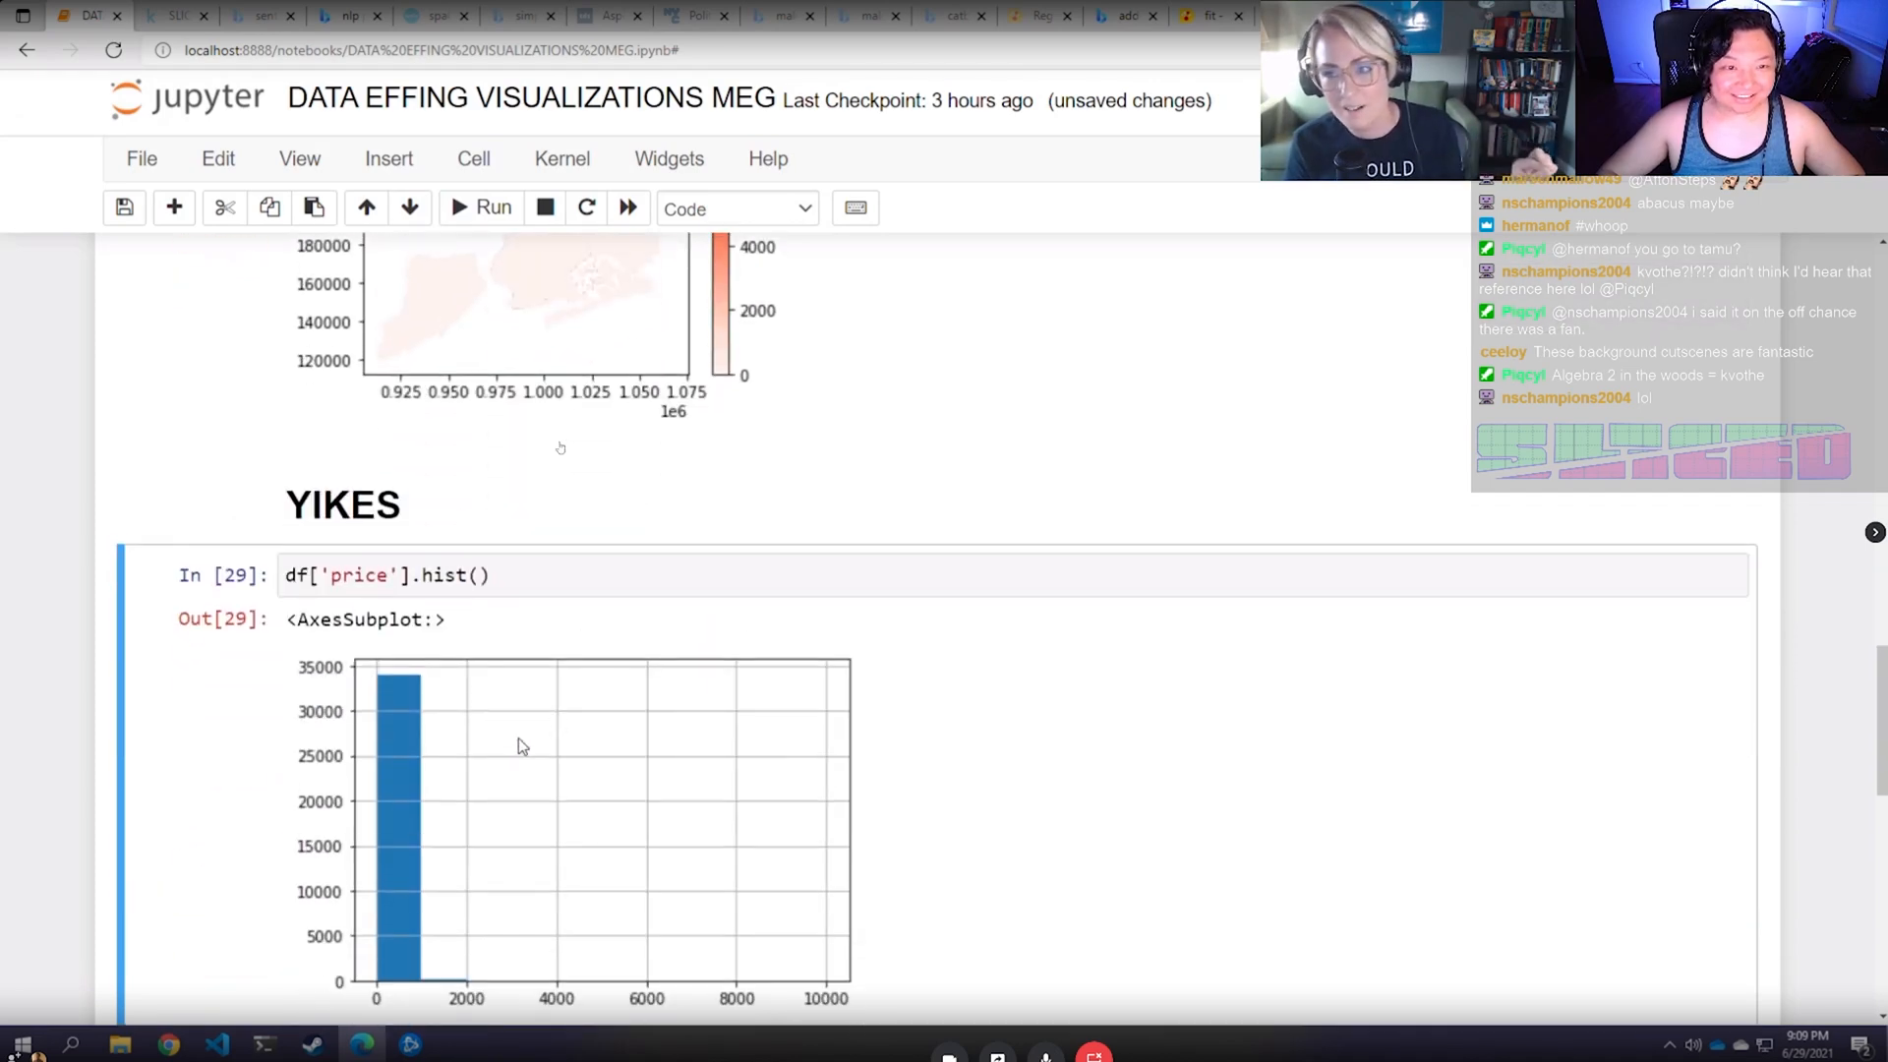
Scroll the notebook down to the df['price'].hist() output under the YIKES heading.
scroll(down, 3)
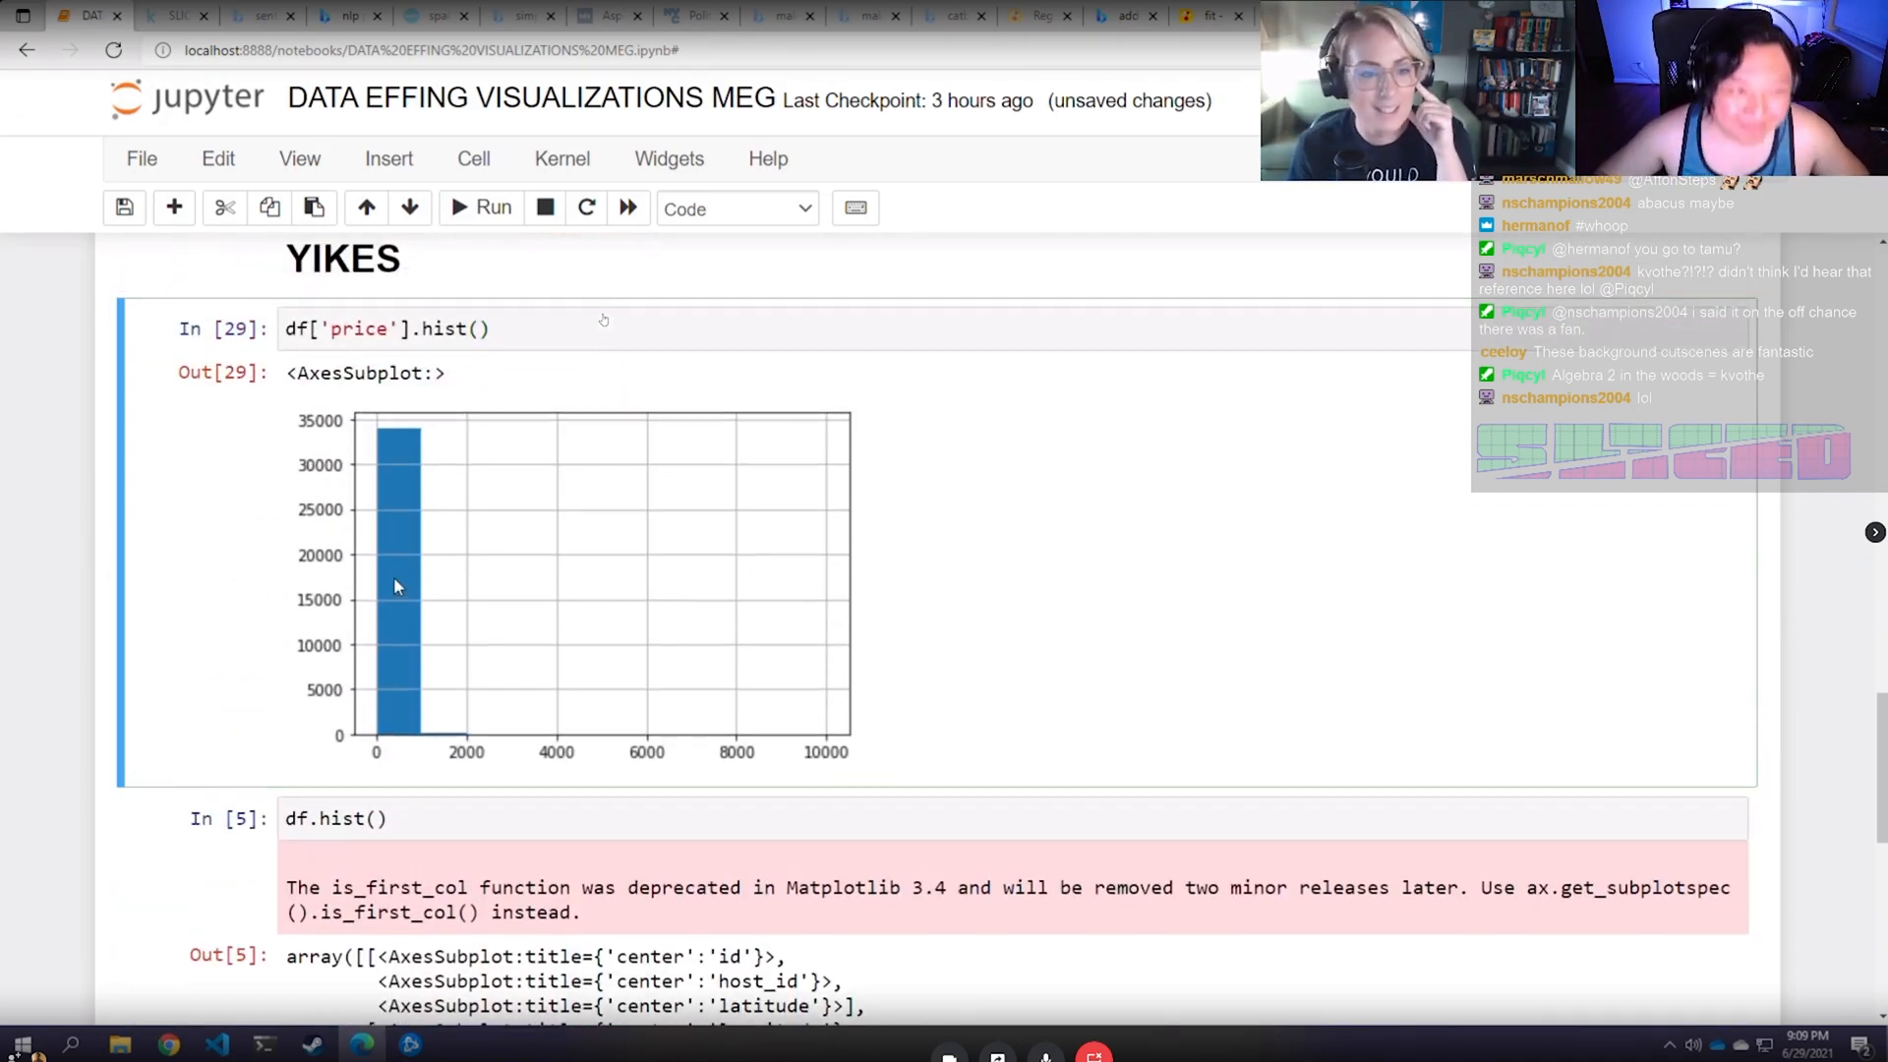